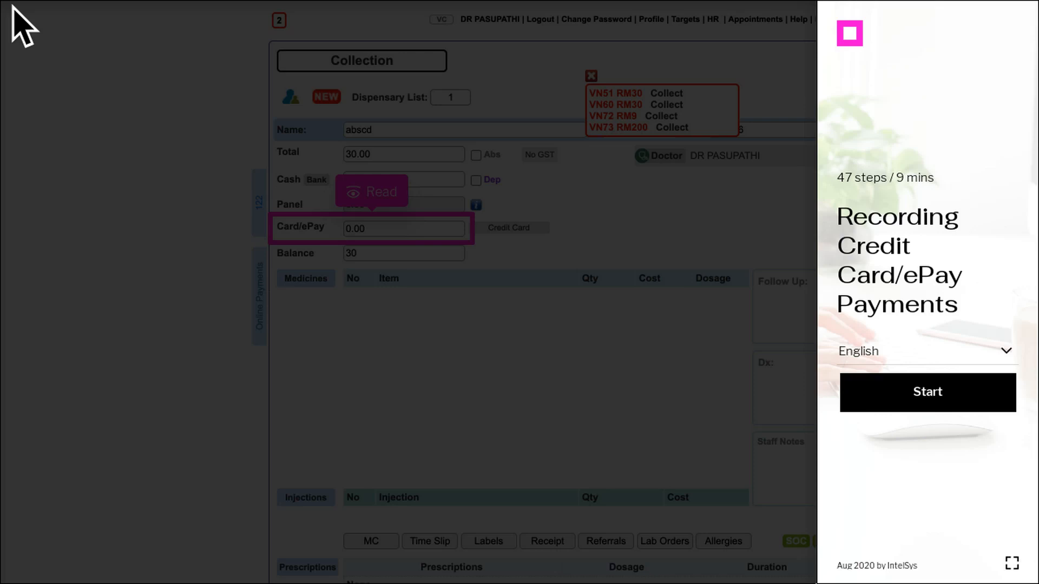
{"action": "mouse_move", "coordinate": [954, 397]}
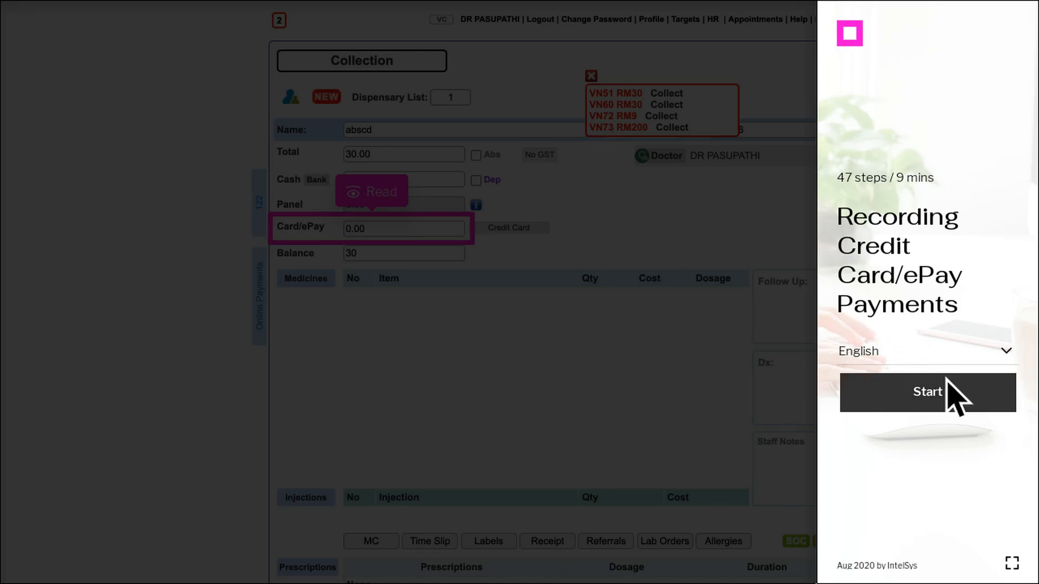
- Start the card/ePay payment walkthrough and read the Card/ePay field callout on Collection
{"action": "left_click", "coordinate": [927, 391]}
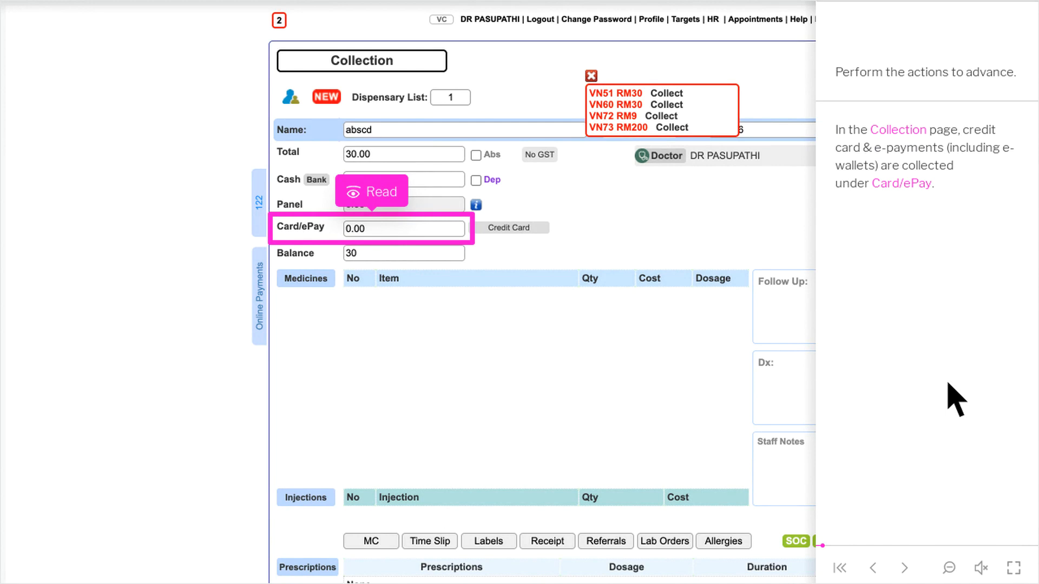
{"action": "left_click", "coordinate": [981, 568]}
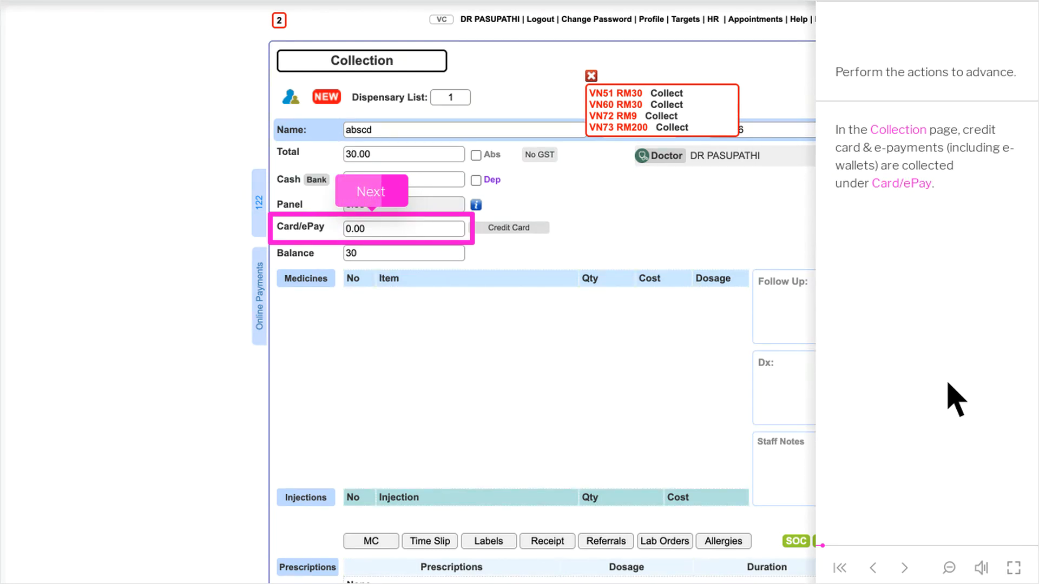
- Go to the Admin page and show the Administration details list
{"action": "left_click", "coordinate": [402, 228]}
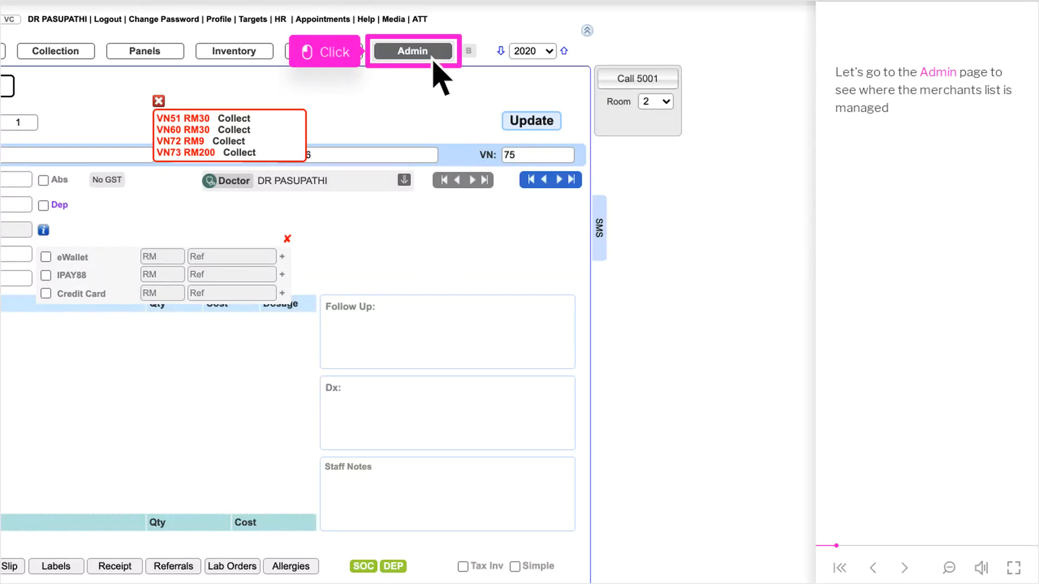
{"action": "left_click", "coordinate": [412, 50]}
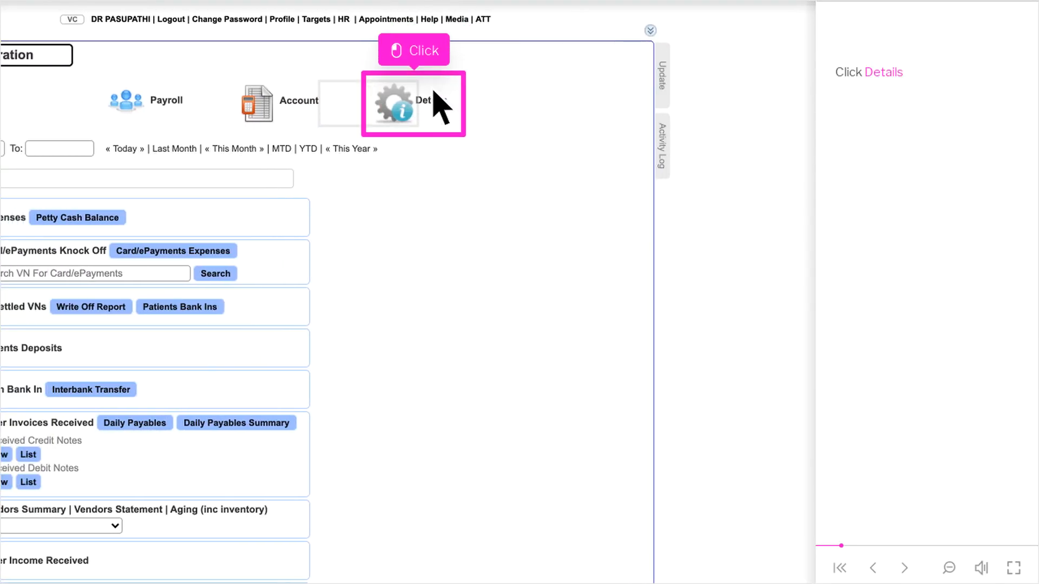
{"action": "left_click", "coordinate": [392, 104]}
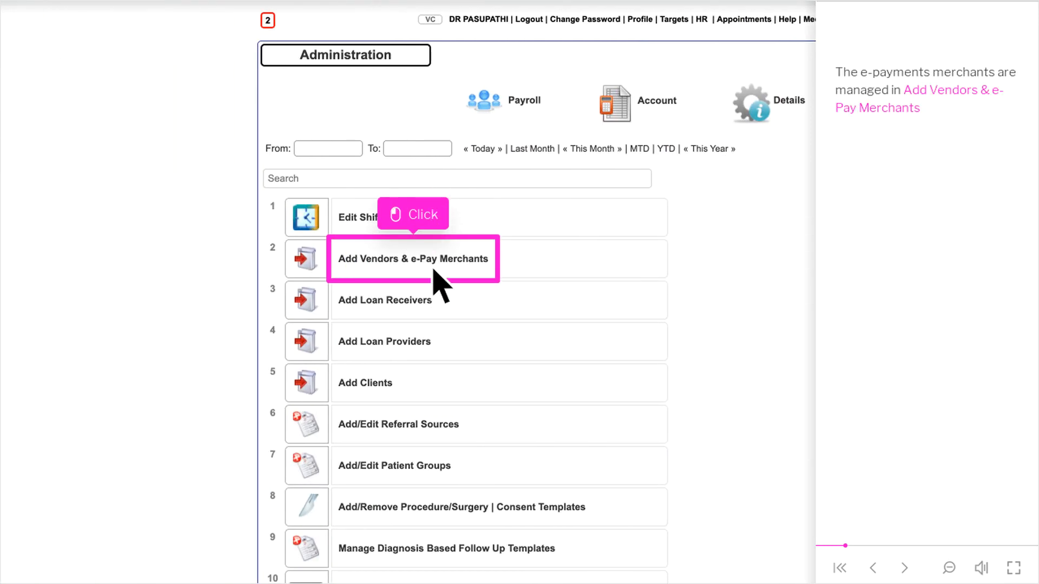
- In Add Vendors & e-Pay Merchants, list all vendors and load the eWallet merchant's details
{"action": "left_click", "coordinate": [412, 258]}
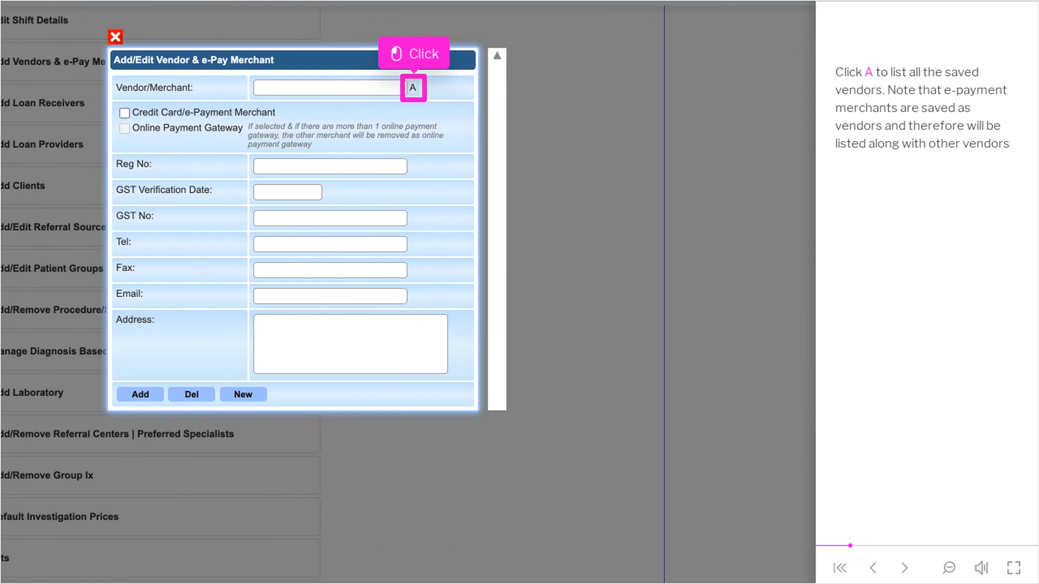
{"action": "left_click", "coordinate": [412, 87]}
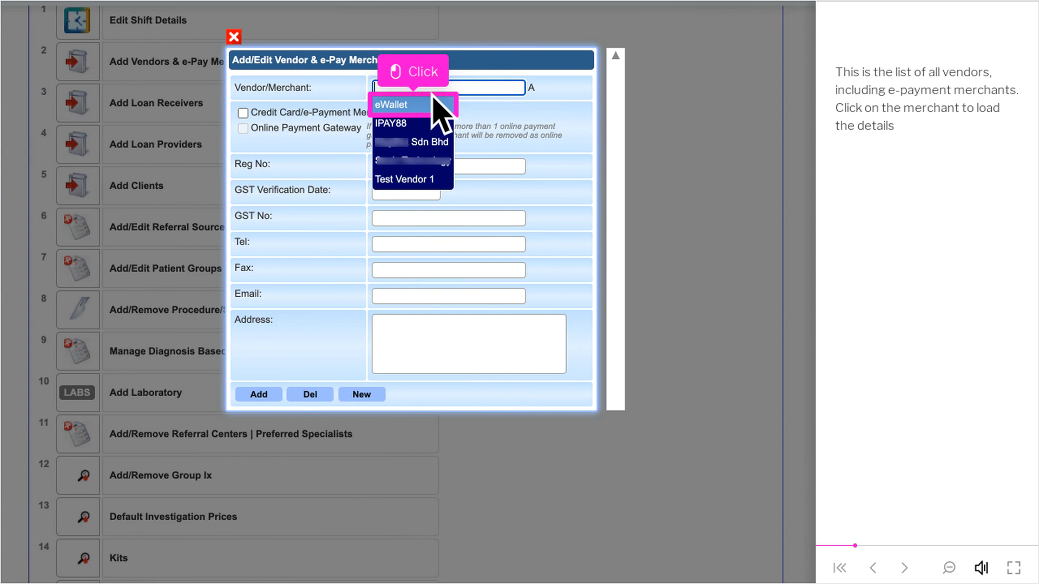
{"action": "left_click", "coordinate": [390, 105]}
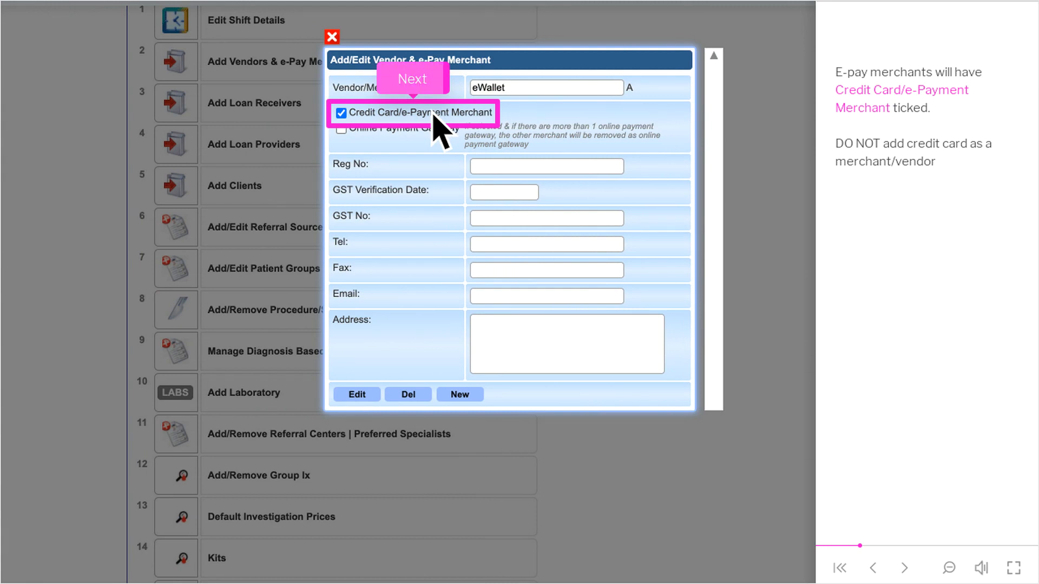
{"action": "left_click", "coordinate": [411, 79]}
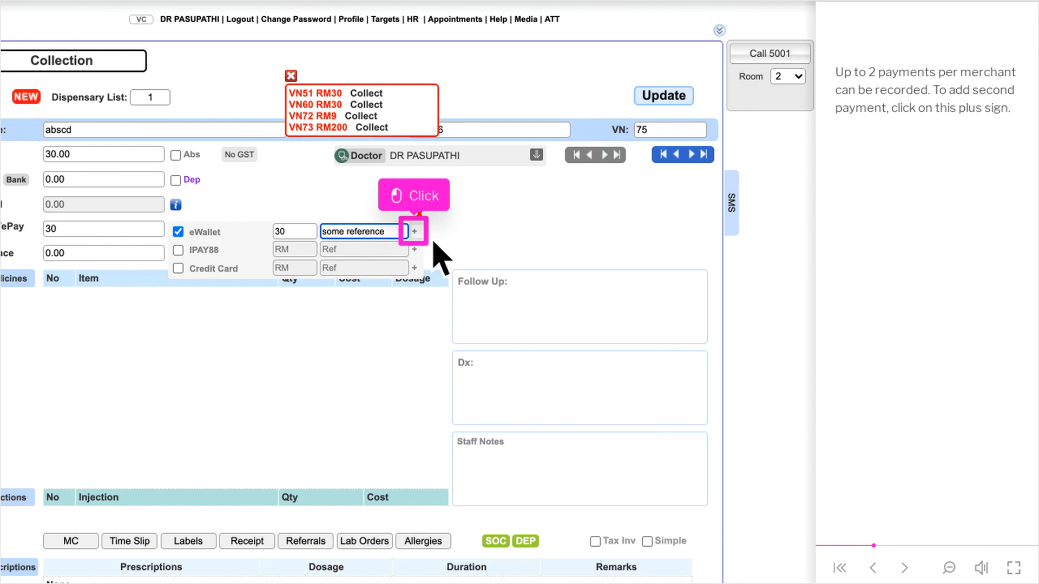
- Add a second eWallet payment row beneath the RM30 entry on Collection
{"action": "left_click", "coordinate": [413, 231]}
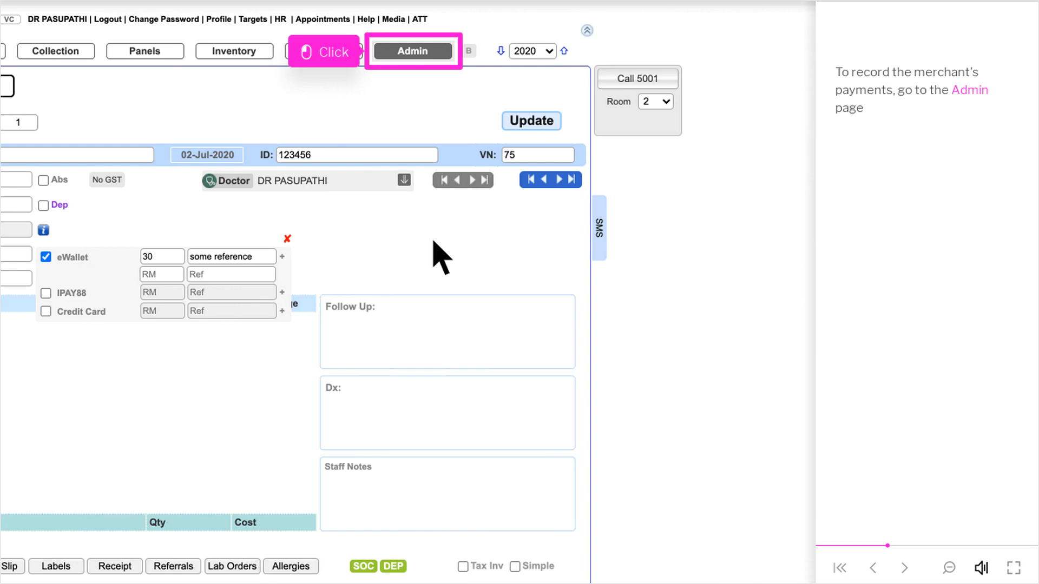
- In Account administration, set the period to This Year and view Card/ePayments Knock Off visits
{"action": "left_click", "coordinate": [412, 51]}
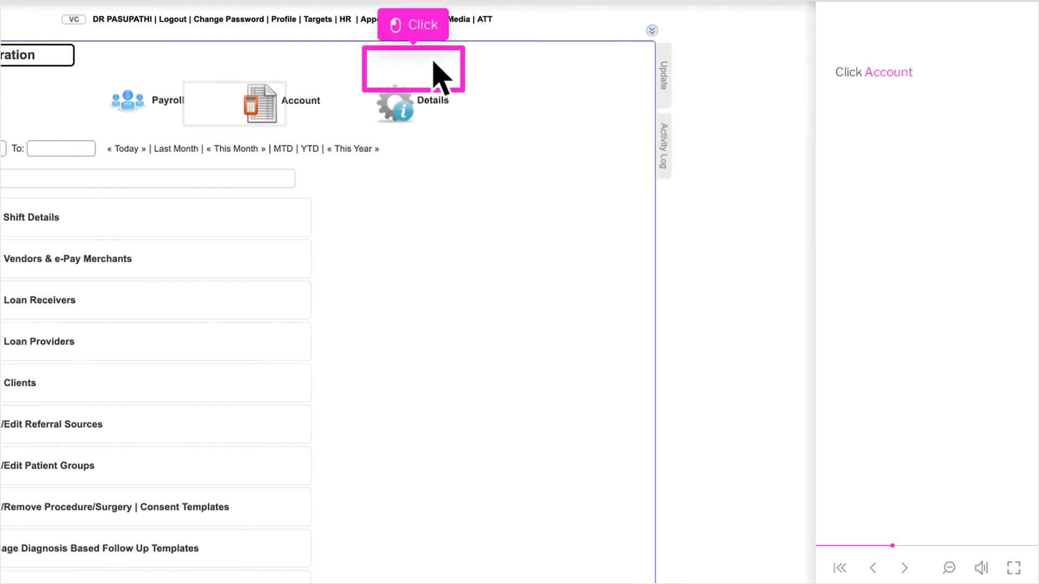
{"action": "left_click", "coordinate": [390, 104]}
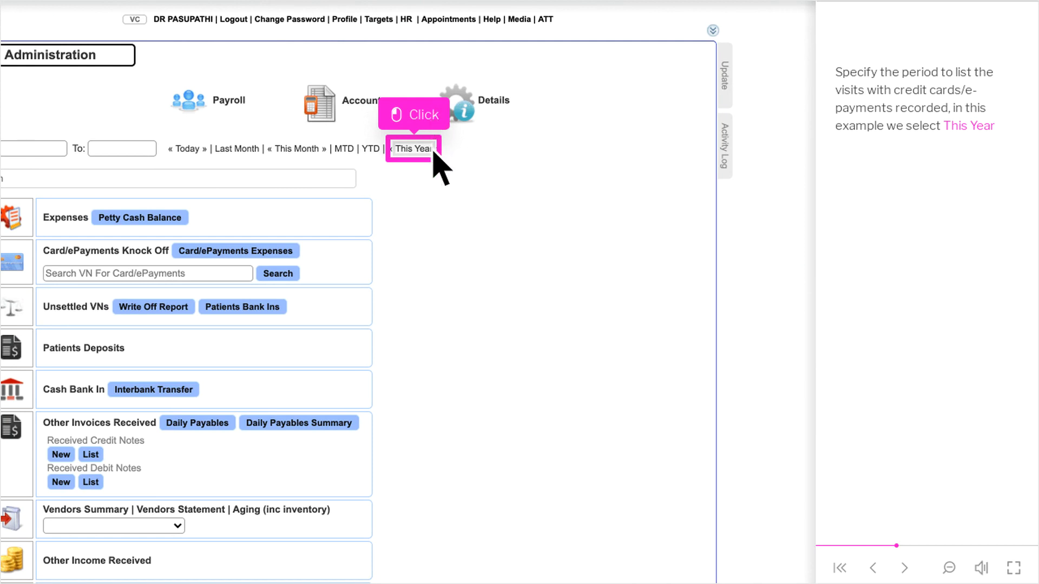
{"action": "left_click", "coordinate": [411, 148]}
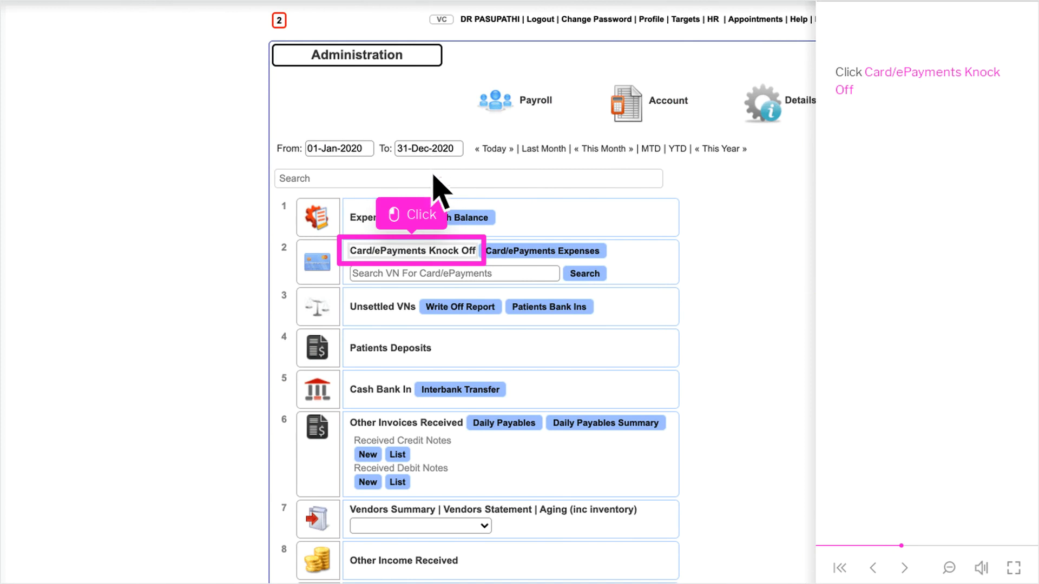
{"action": "left_click", "coordinate": [410, 250]}
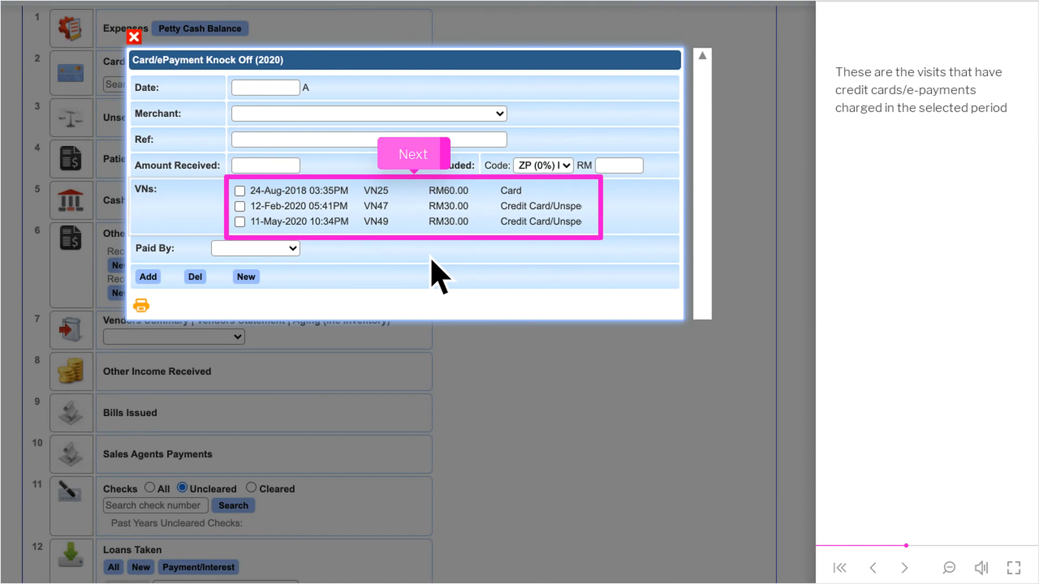
{"action": "left_click", "coordinate": [133, 37]}
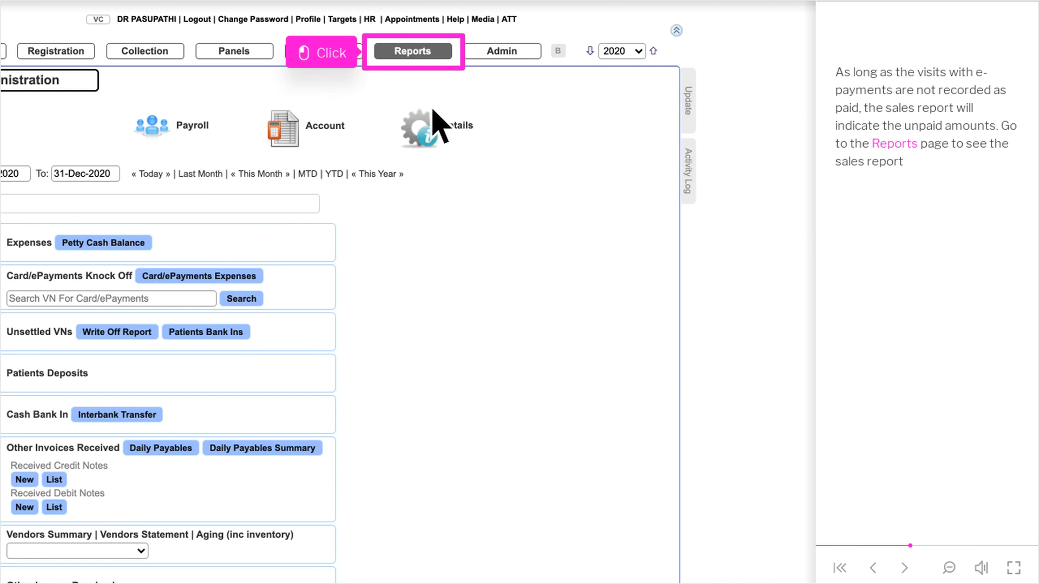
- Show the Sales report and review the Credit Card column, including the February 30.00 visit
{"action": "left_click", "coordinate": [413, 51]}
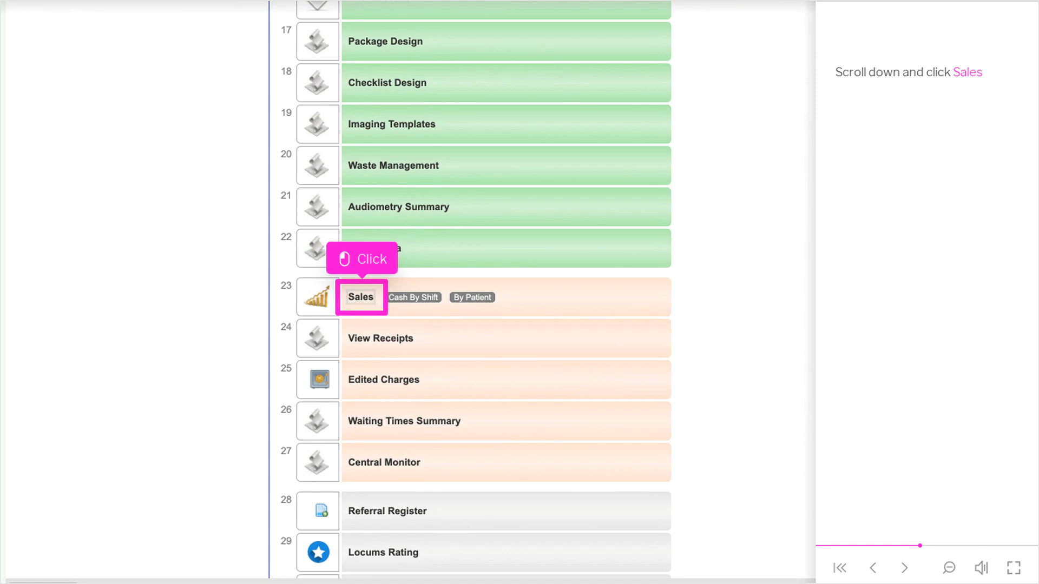
{"action": "left_click", "coordinate": [360, 297]}
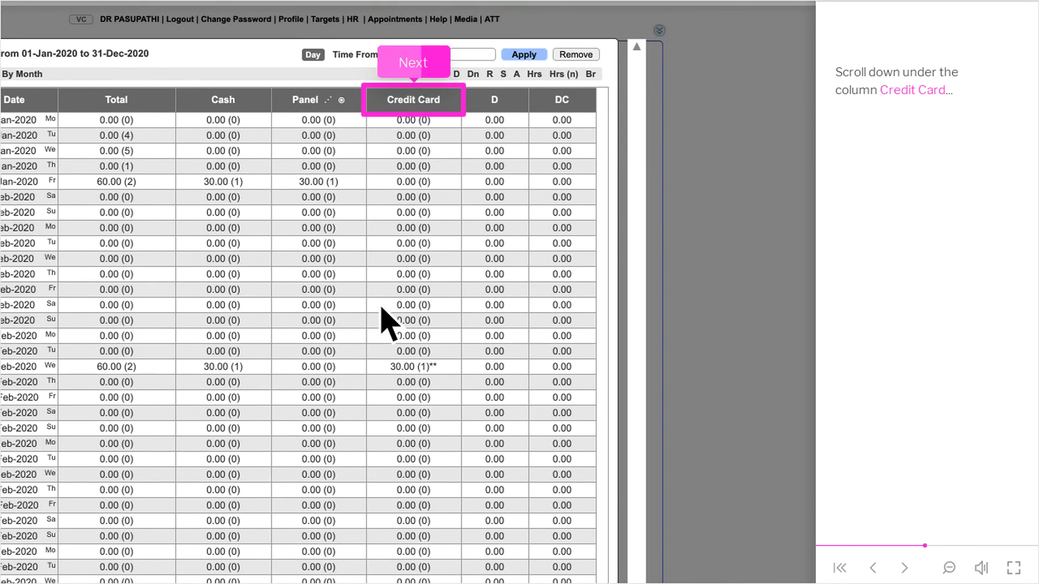
{"action": "scroll", "scroll_direction": "down", "scroll_amount": 3}
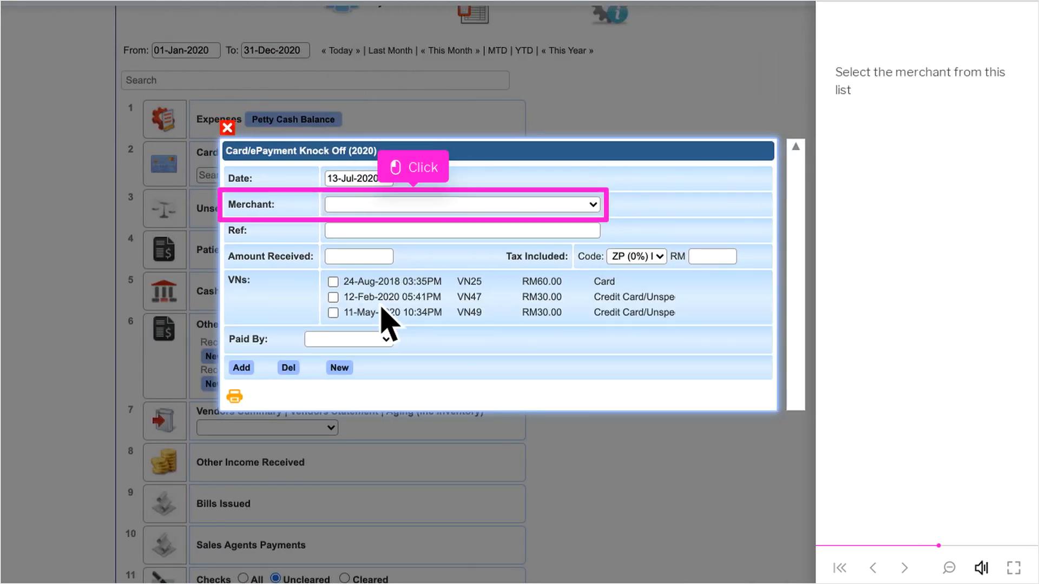
- Select the merchant, tick visits VN25 and VN47, enter 89 by Bank Transfer and add the knock-off
{"action": "left_click", "coordinate": [461, 204]}
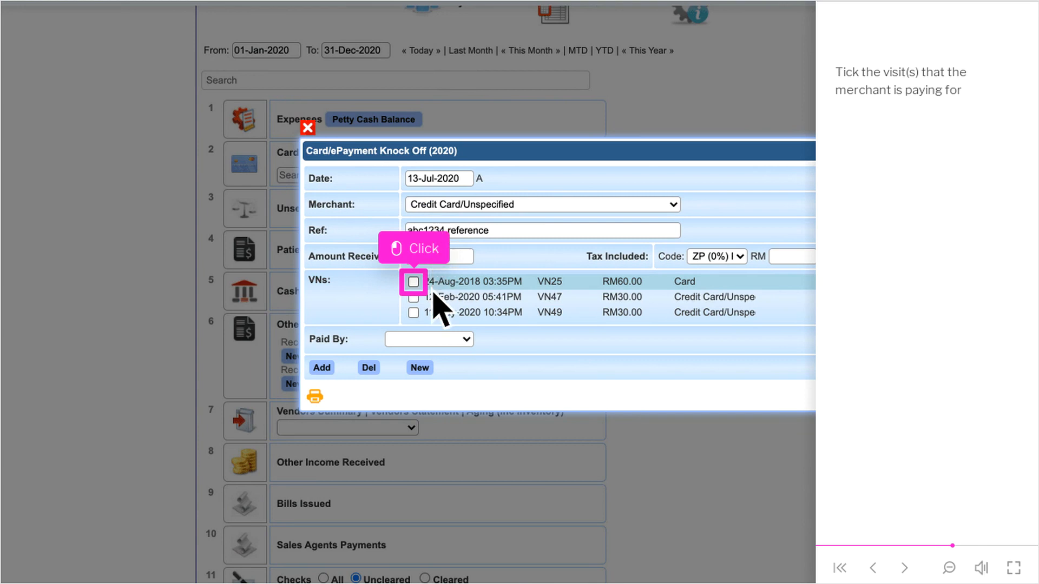
{"action": "left_click", "coordinate": [412, 281]}
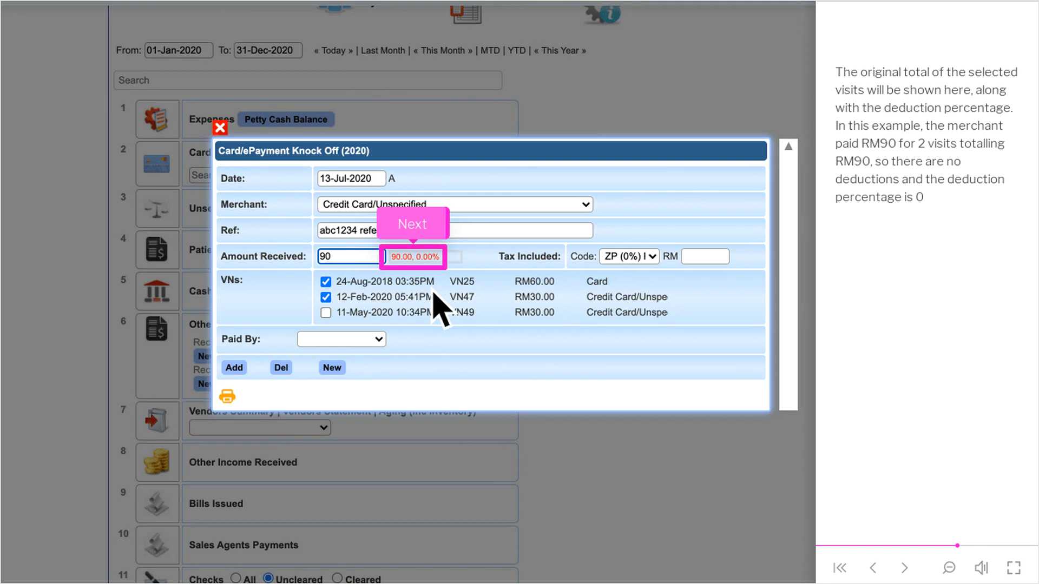
{"action": "type", "text": "89"}
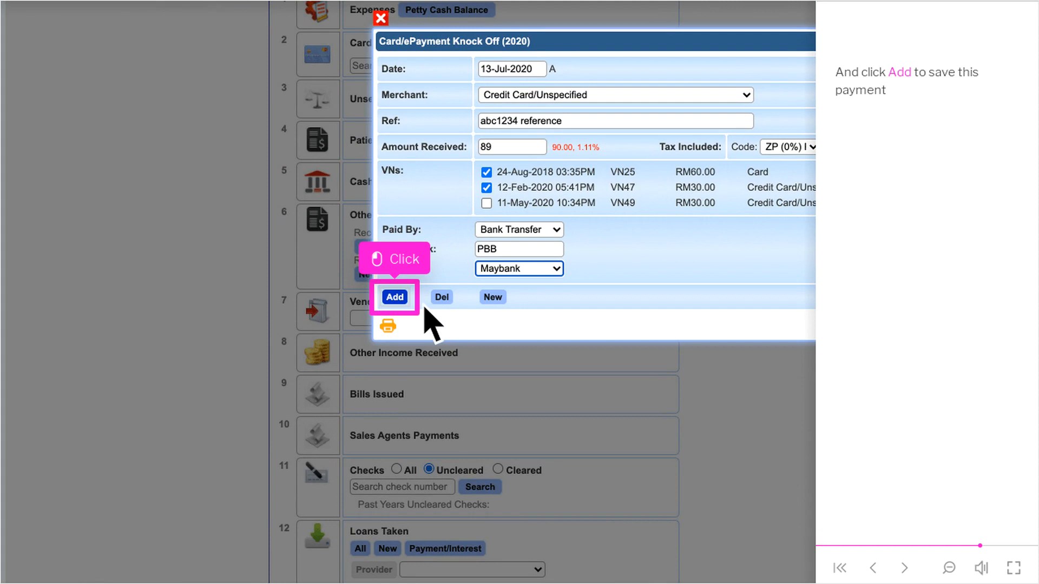
{"action": "left_click", "coordinate": [394, 296]}
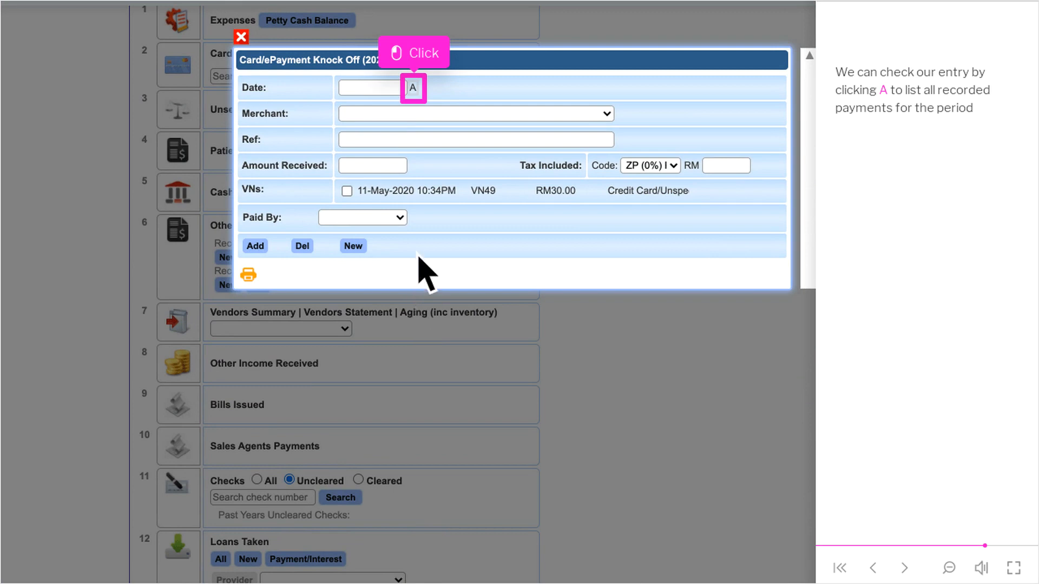
- List recorded payments, reopen the 13-Jul-2020 RM89 knock-off and show all unpaid visits
{"action": "left_click", "coordinate": [412, 88]}
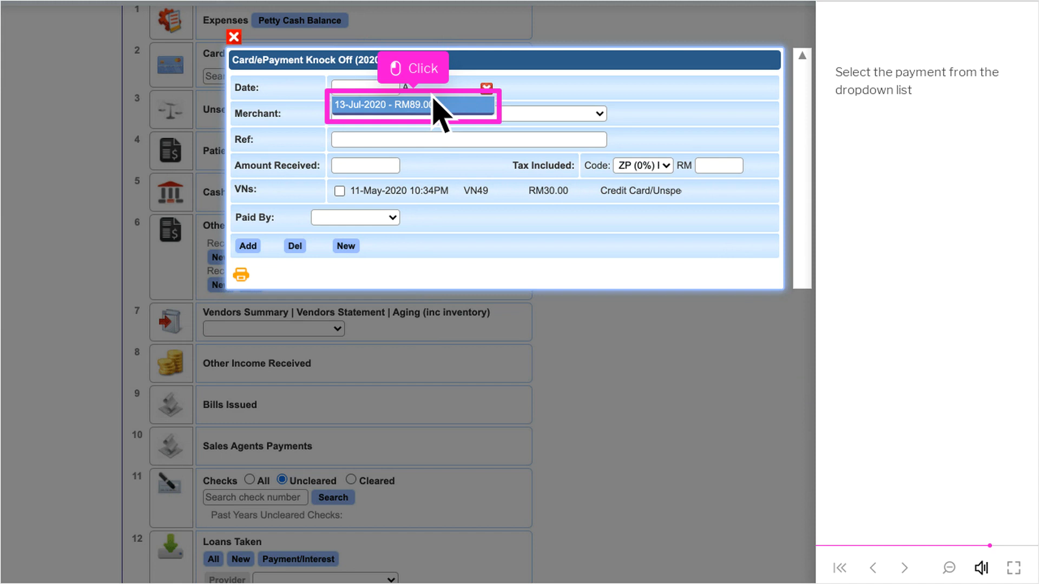
{"action": "left_click", "coordinate": [412, 104]}
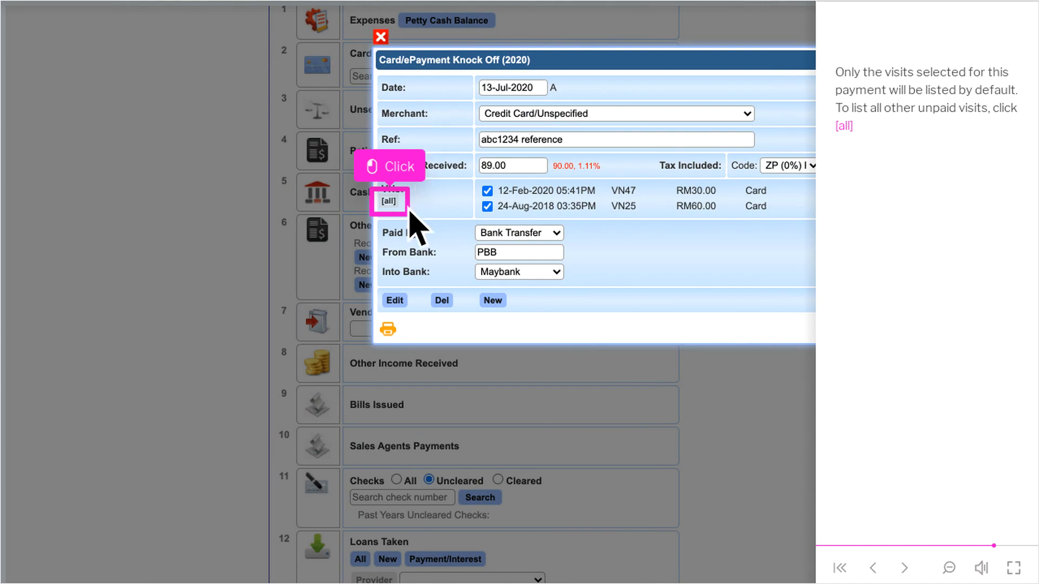
{"action": "left_click", "coordinate": [387, 202]}
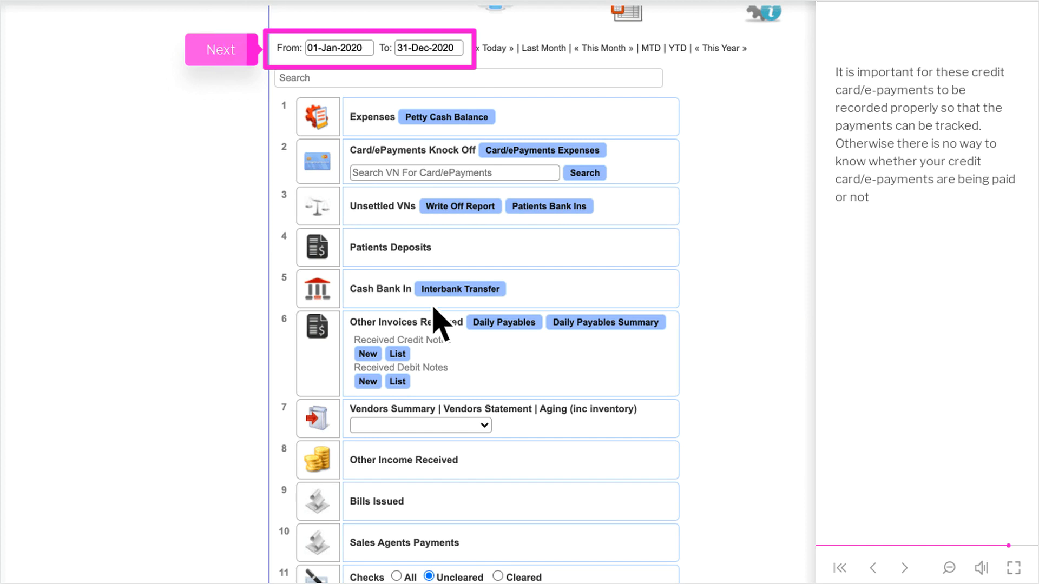
{"action": "left_click", "coordinate": [221, 48]}
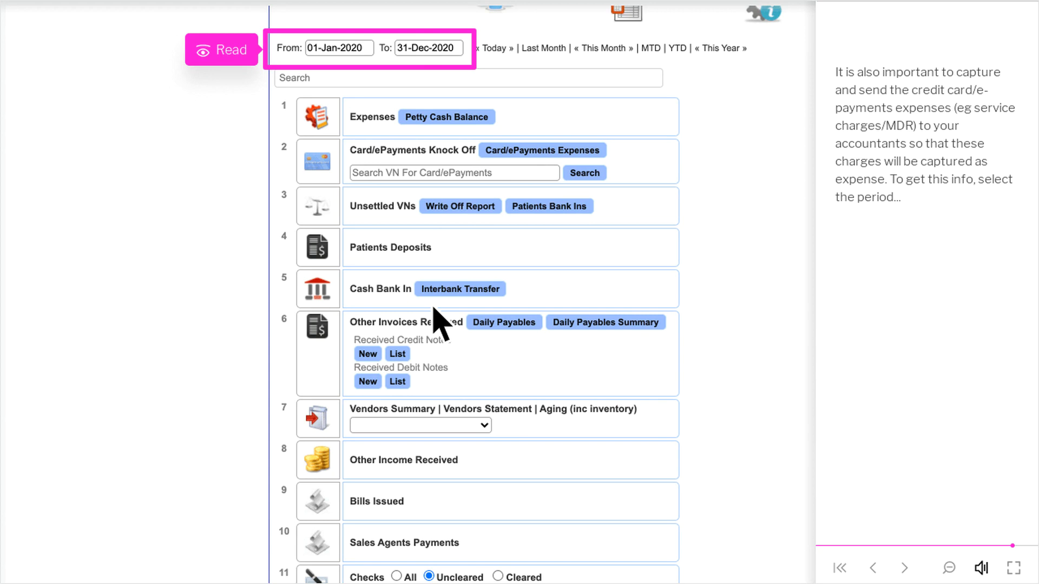
{"action": "left_click", "coordinate": [221, 48]}
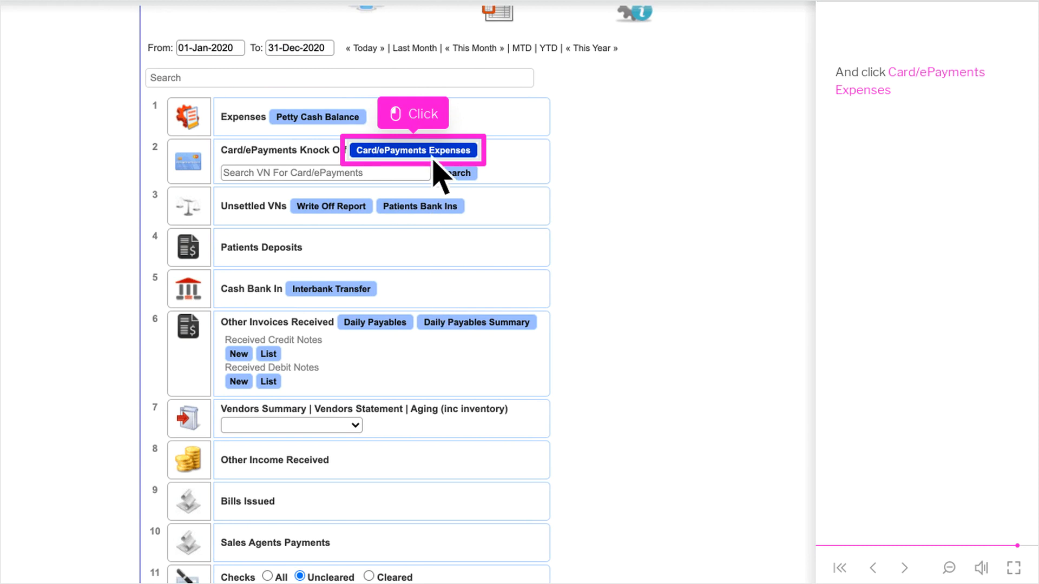
{"action": "left_click", "coordinate": [411, 151]}
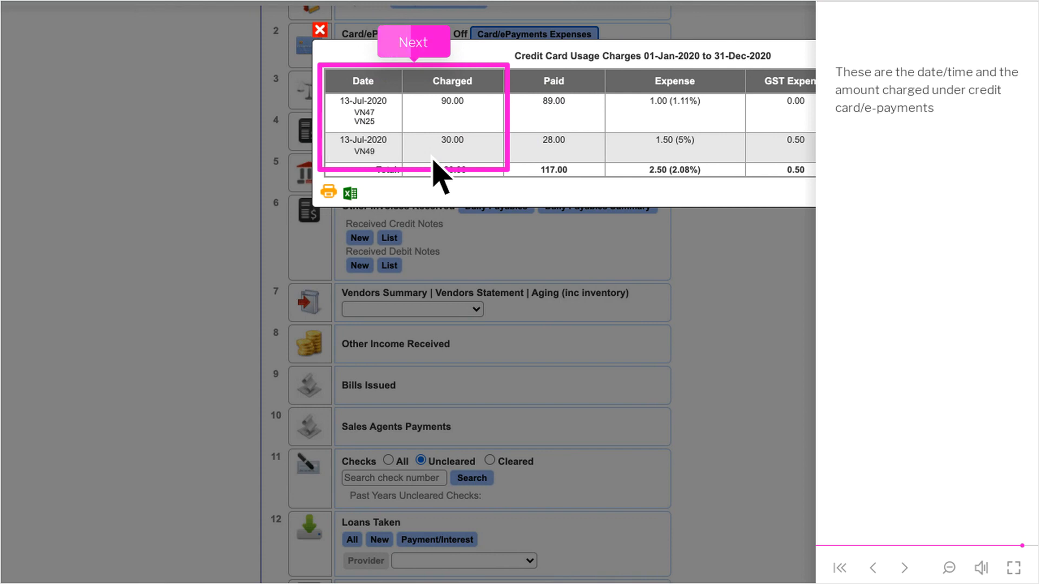
{"action": "left_click", "coordinate": [412, 43]}
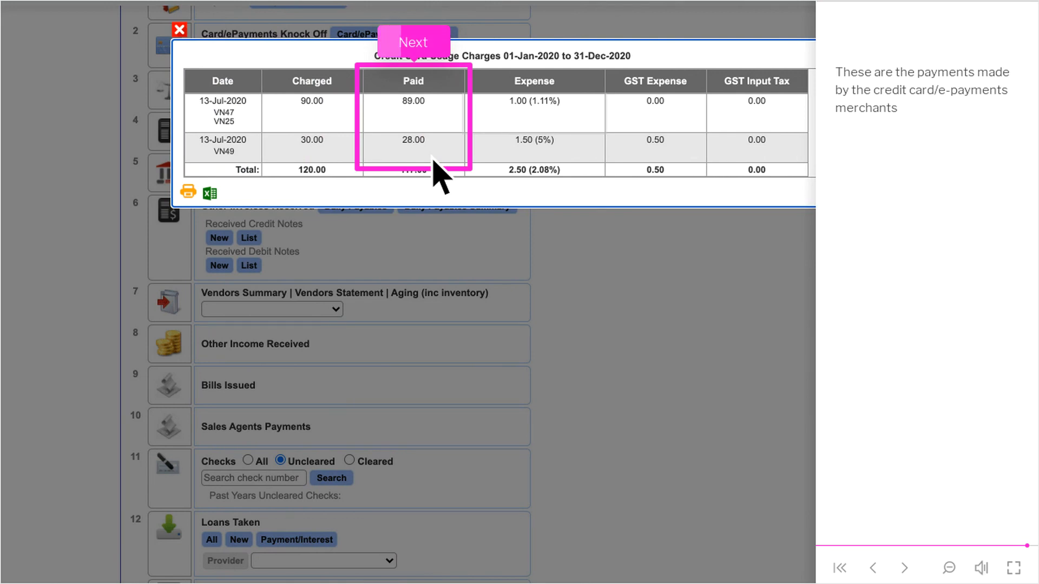
{"action": "left_click", "coordinate": [412, 42]}
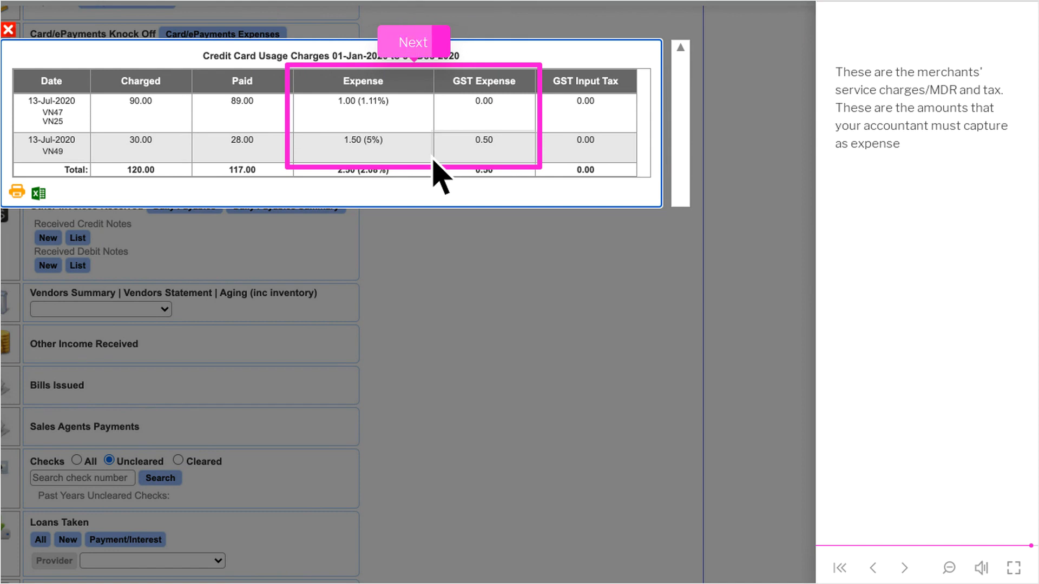
{"action": "left_click", "coordinate": [412, 42]}
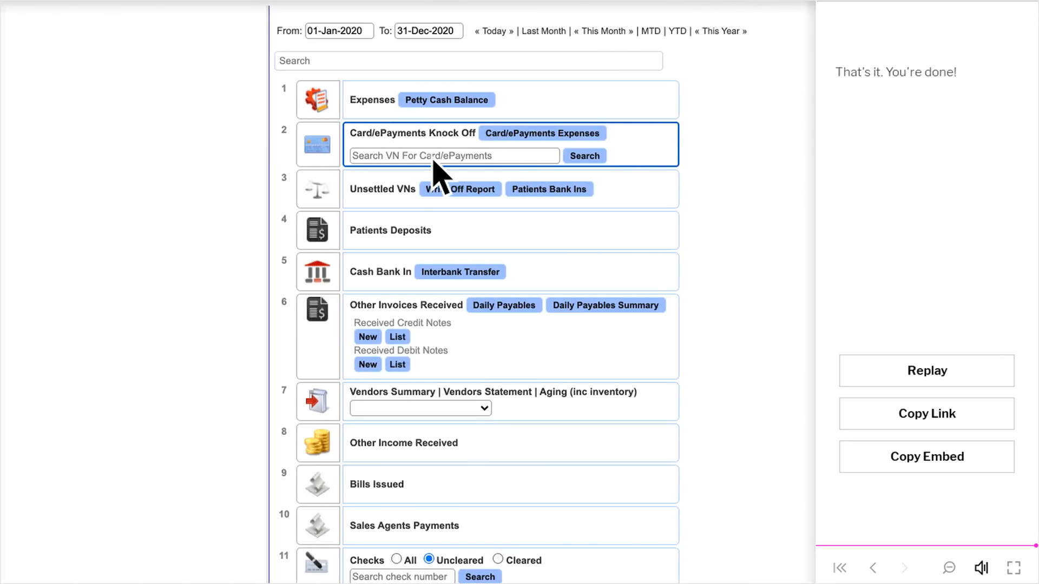